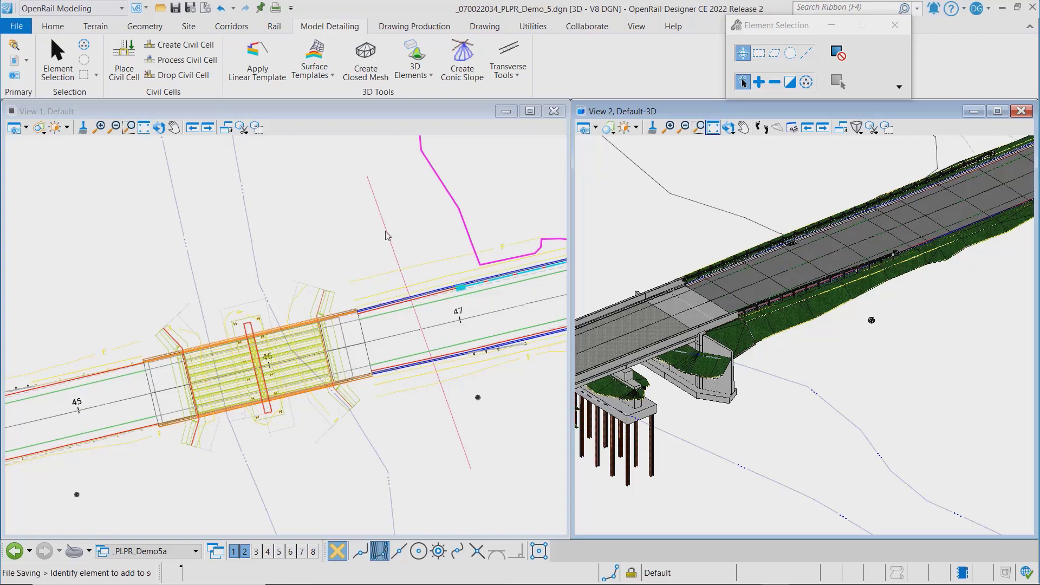
mouse_move(388, 238)
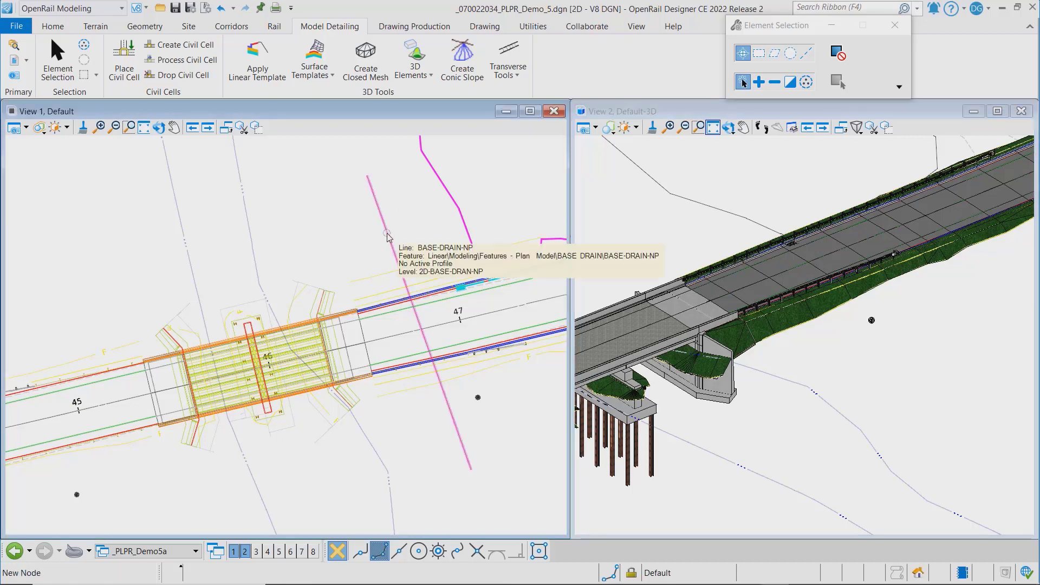
mouse_move(556, 158)
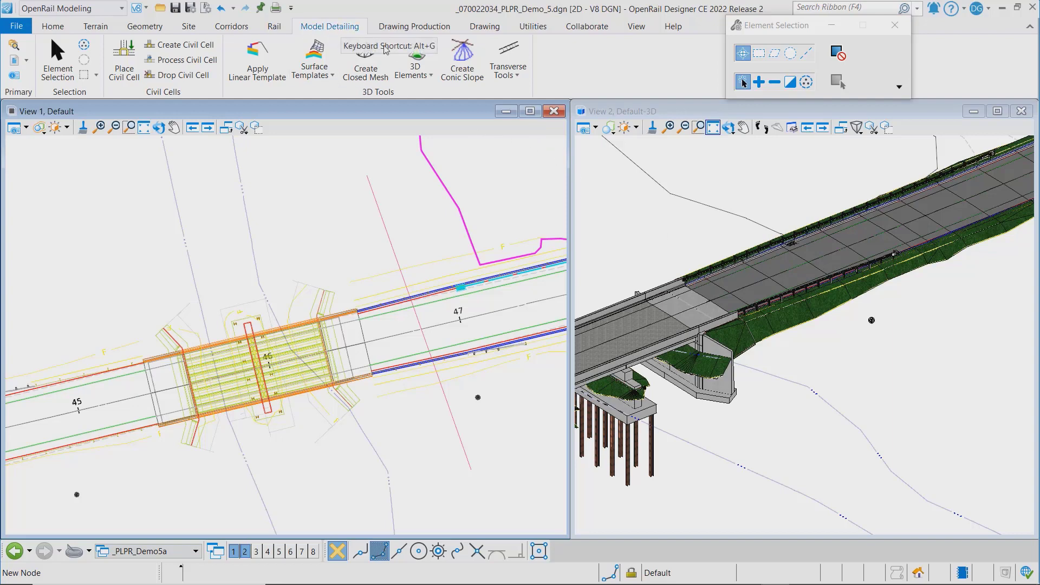
Launch Create 3D By Drape to Surface from the 3D Elements list
click(414, 60)
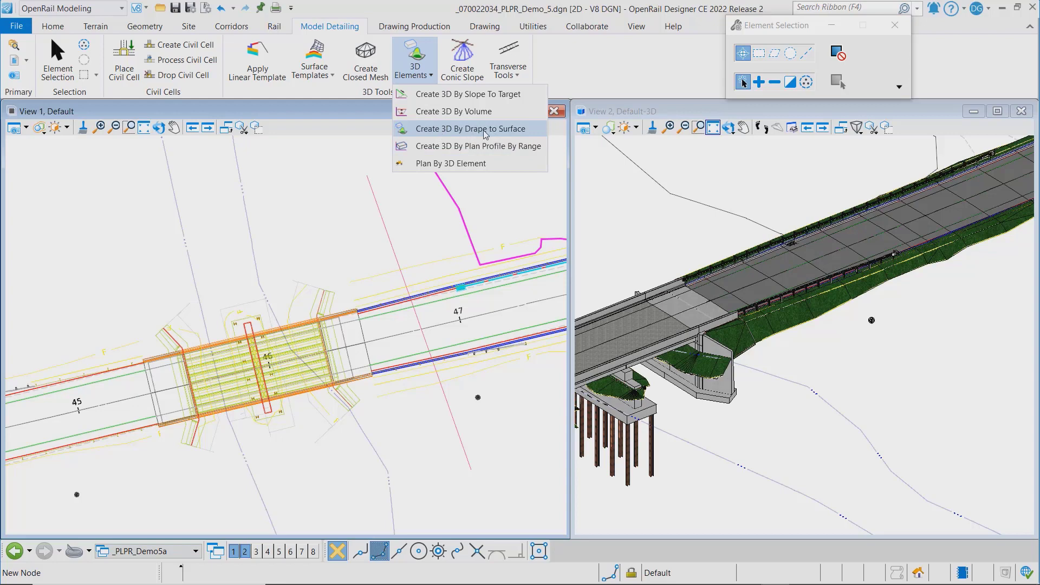
click(467, 129)
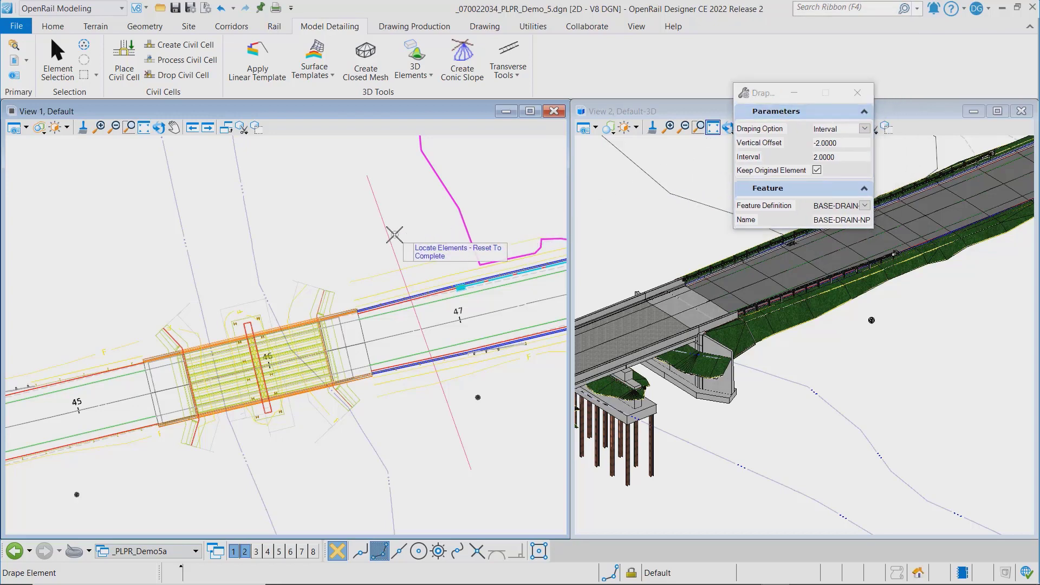
Change the Draping Option from Interval to Vertices, keeping the -2.0 offset
click(865, 128)
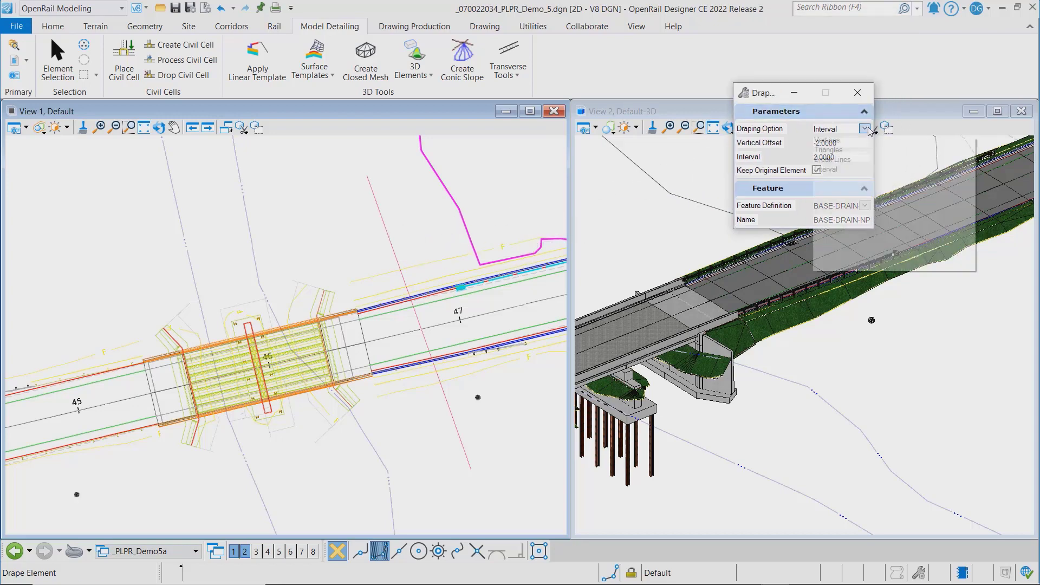
click(825, 140)
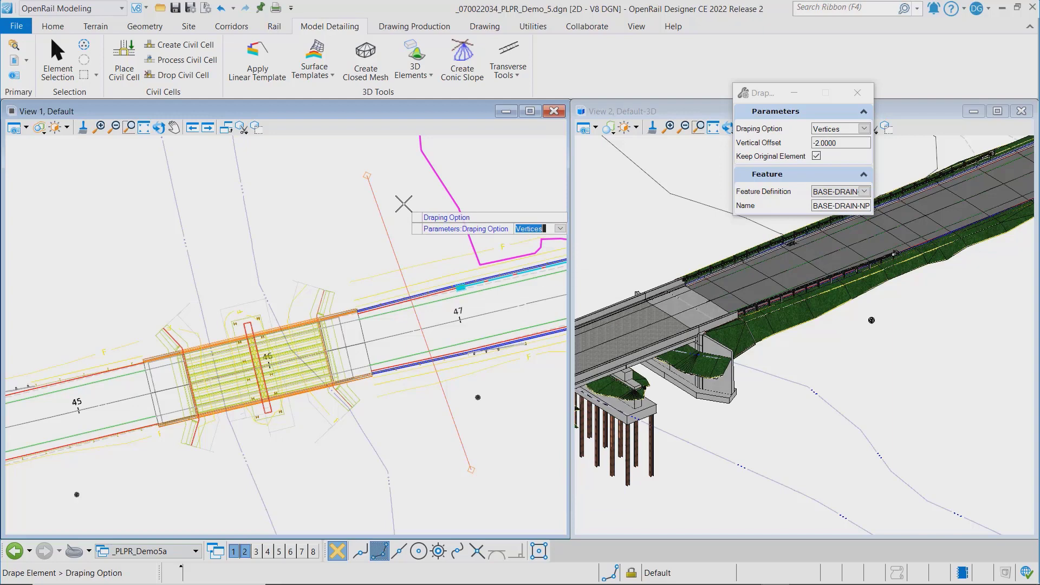
Drape the BASE-DRAIN-NP line using Triangles and select the new 3D BASE-DRAIN-NP1 element
click(838, 127)
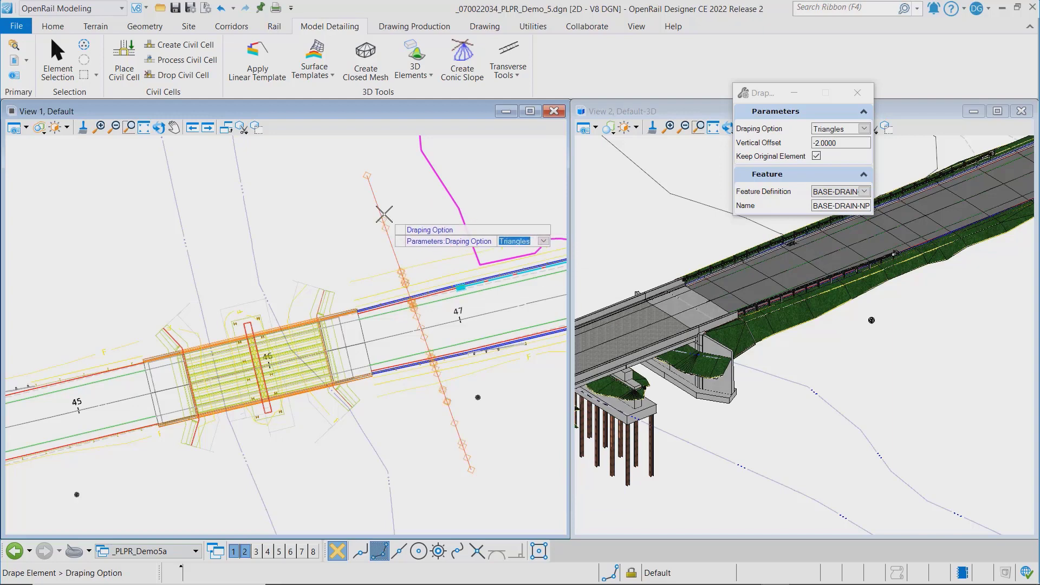
mouse_move(433, 258)
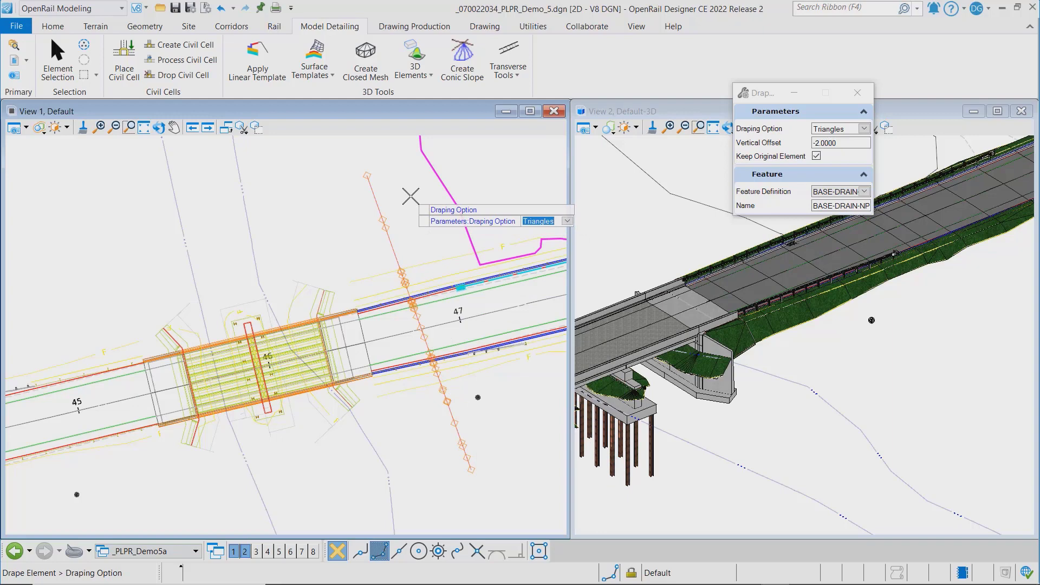
click(865, 128)
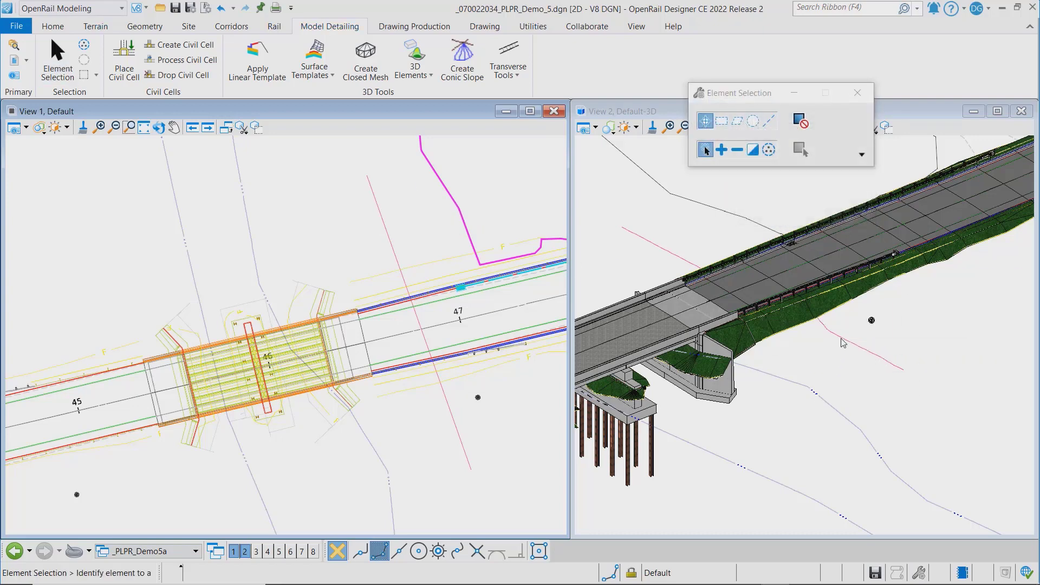
click(710, 278)
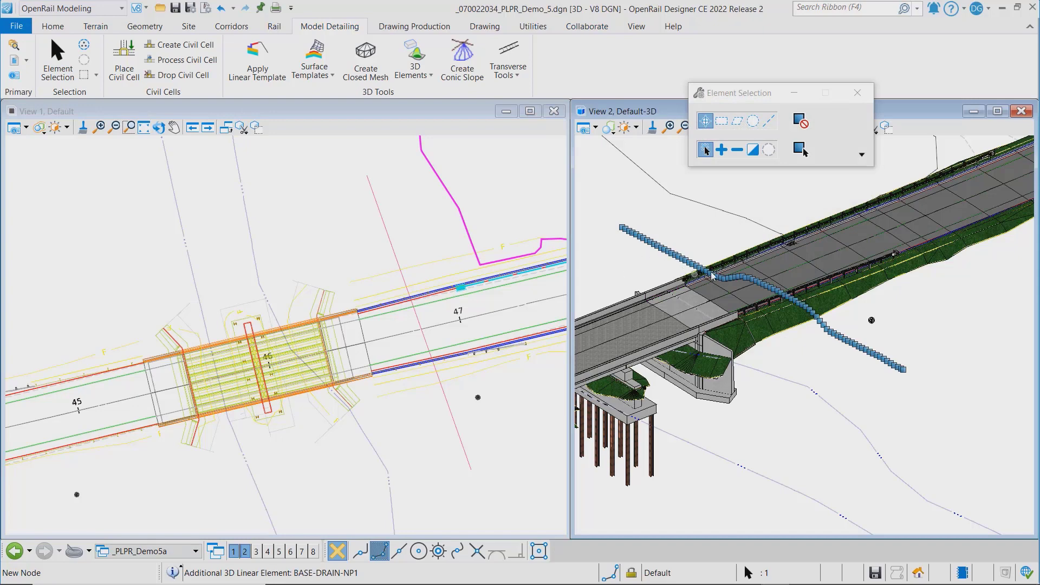